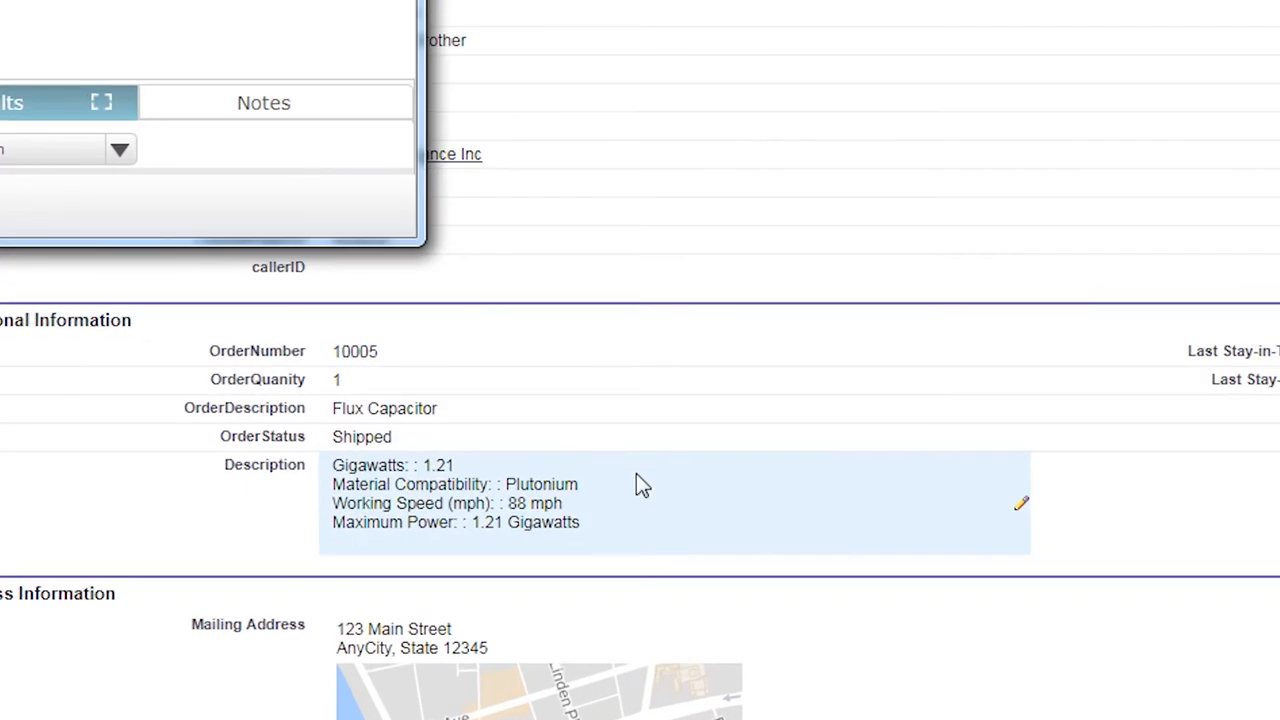
mouse_move(648, 507)
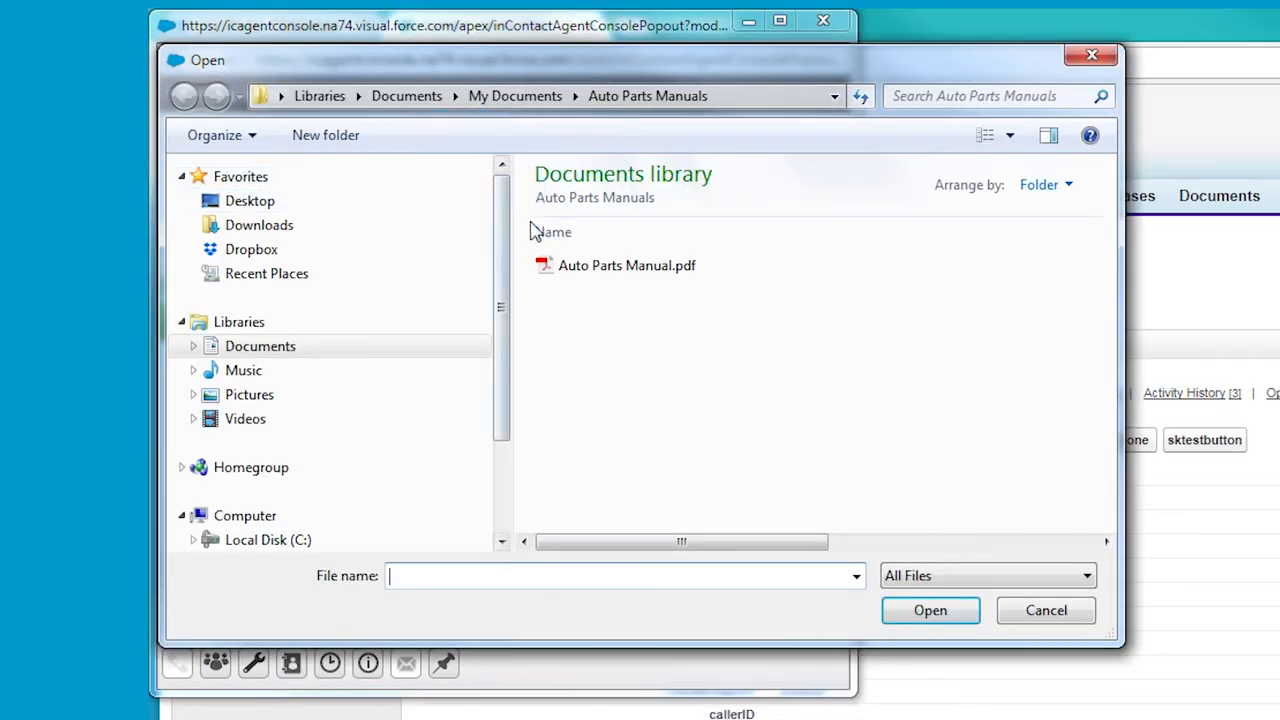
Select Auto Parts Manual.pdf in the Open dialog and attach it to the reply
click(627, 265)
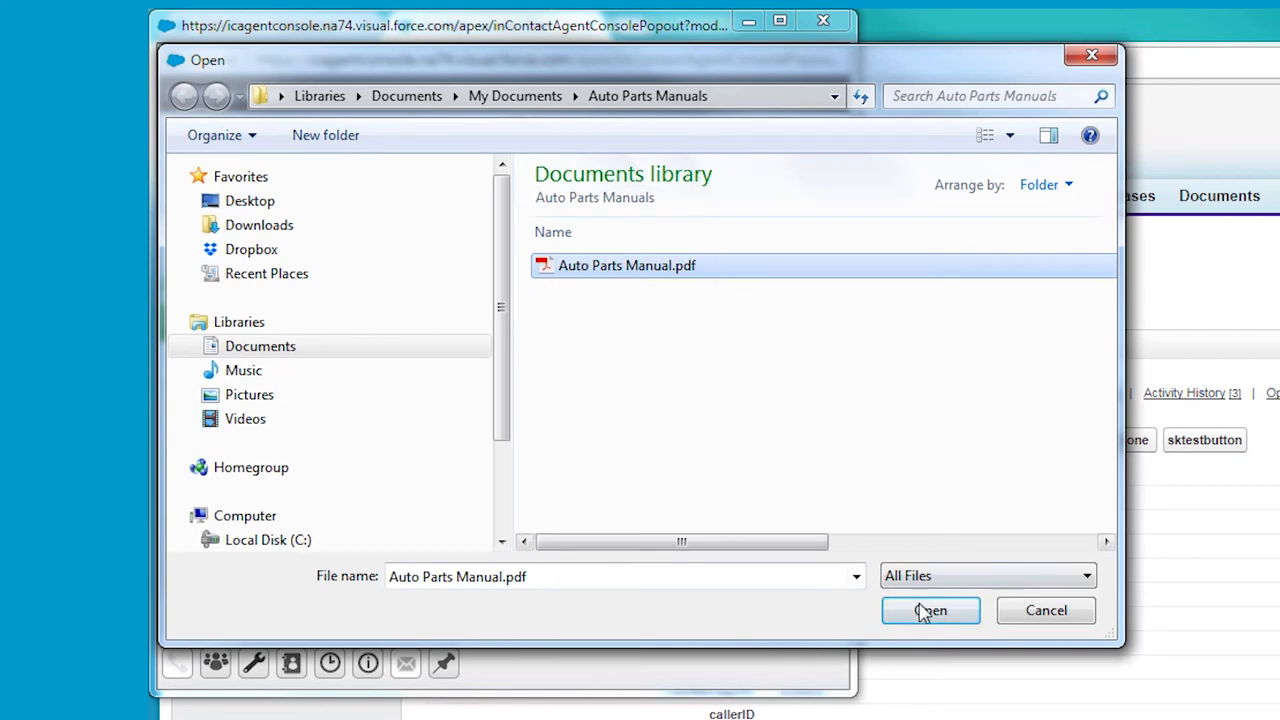
click(930, 610)
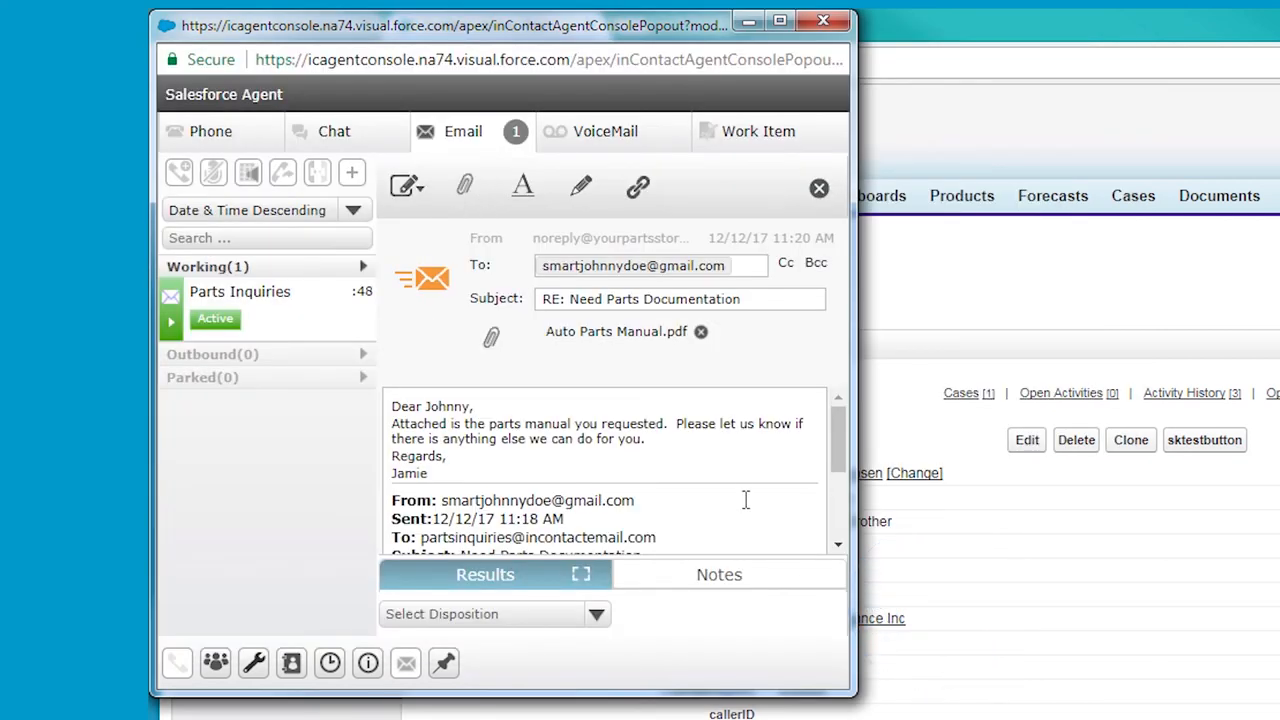
mouse_move(440, 283)
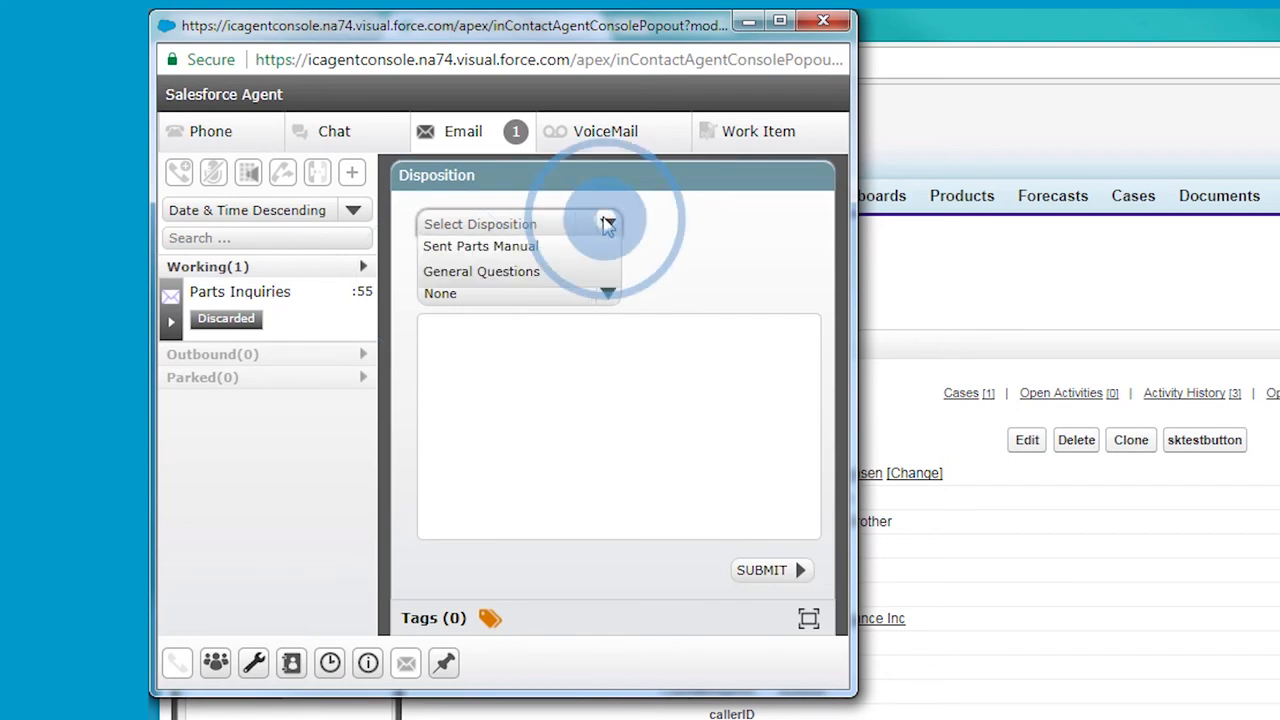
Set disposition Sent Parts Manual, add a tag, and note 'Johnny needed the parts manual for his Flux'
click(480, 246)
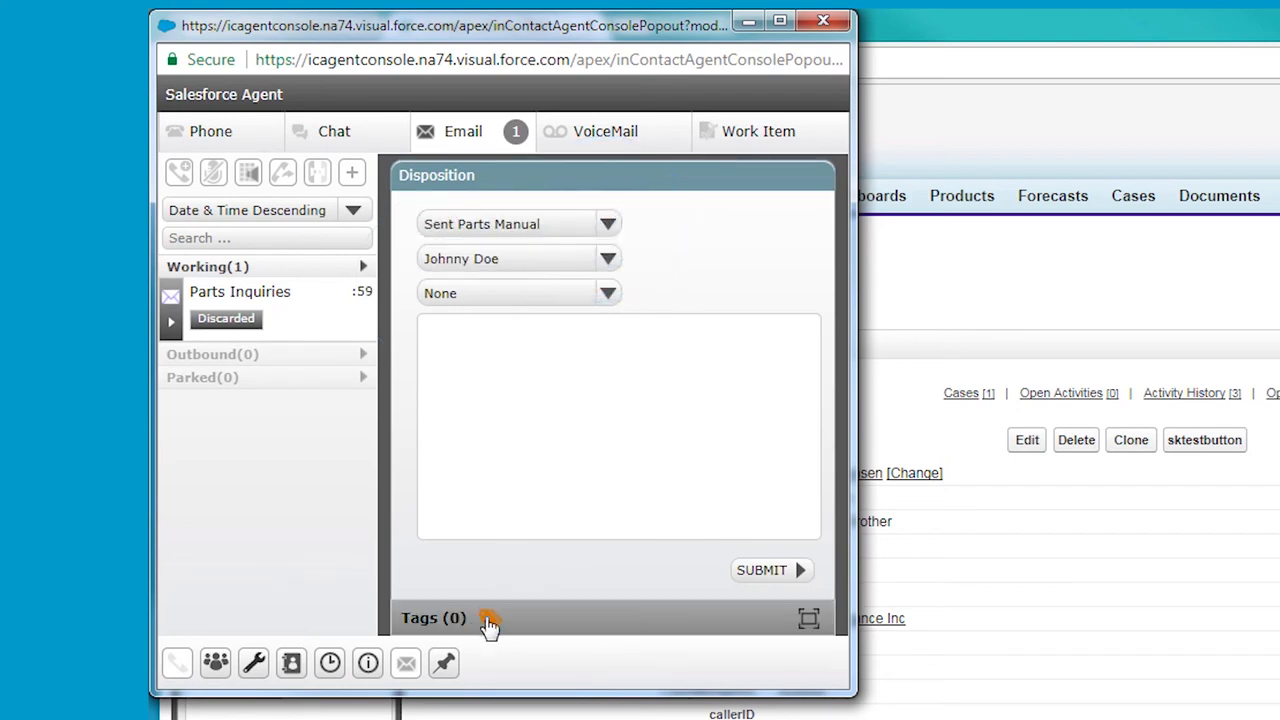
click(489, 617)
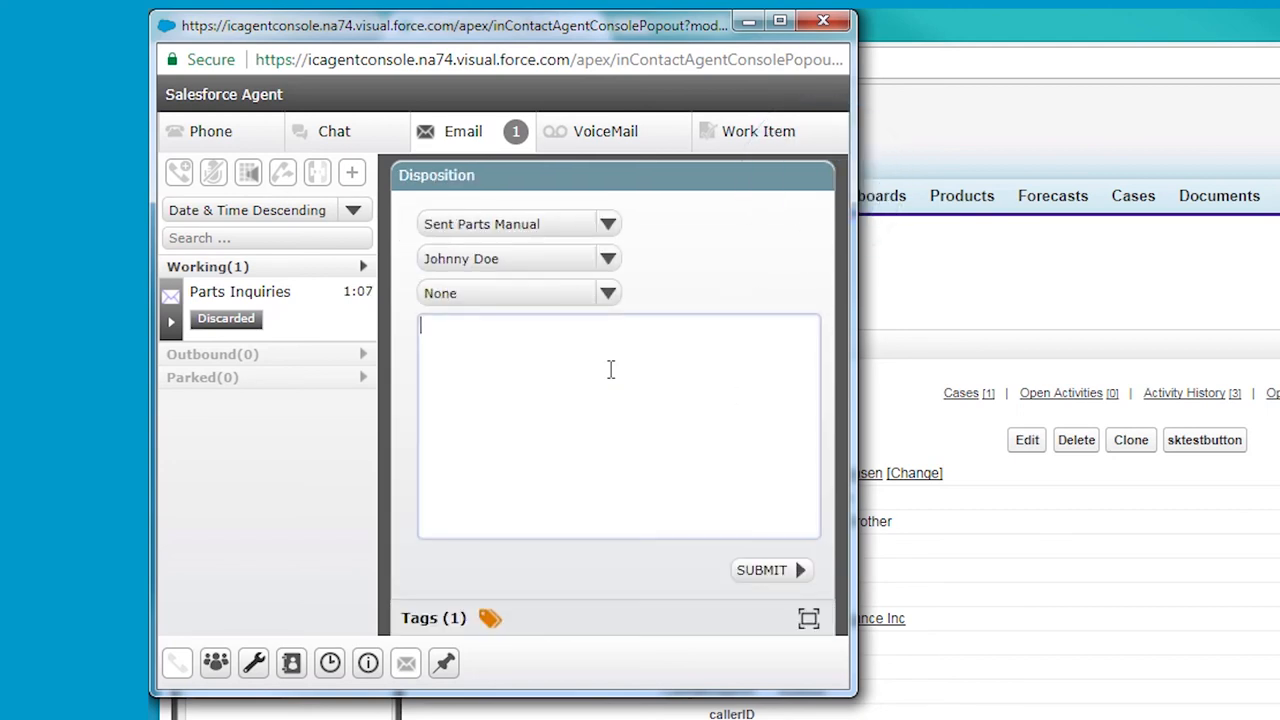
text(Johnny needed the par)
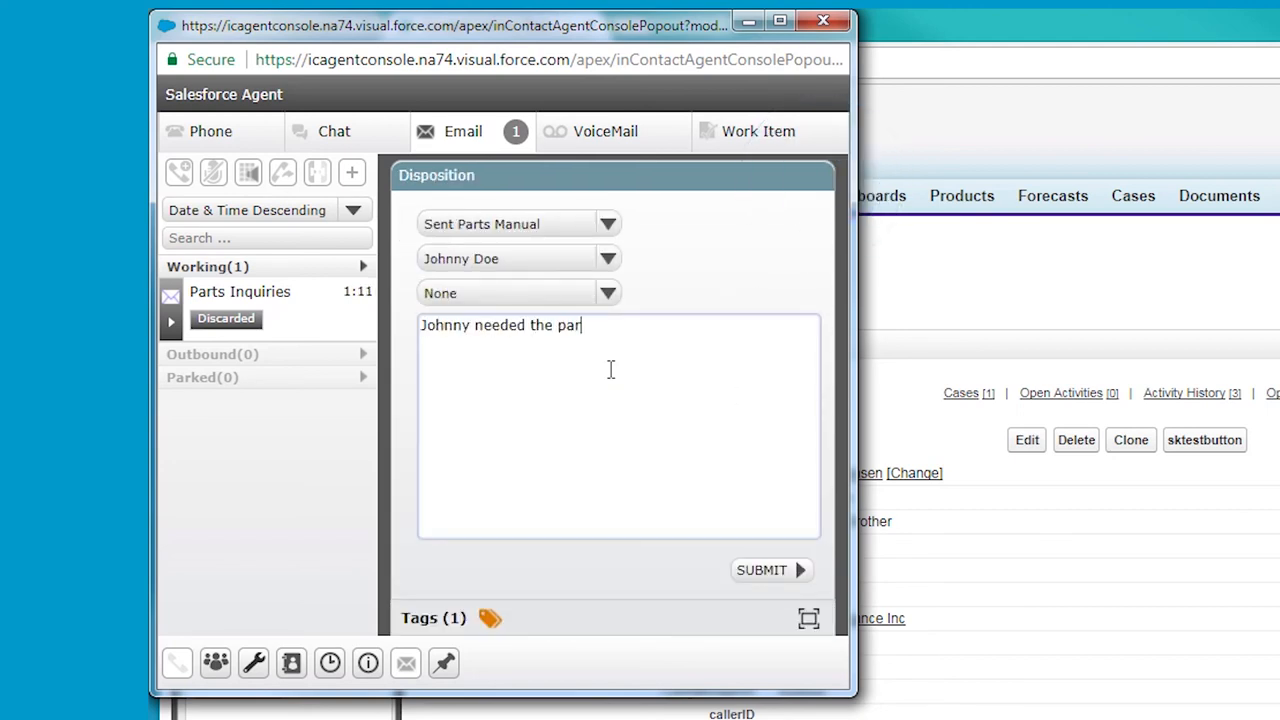
text(ts manual for his Flux)
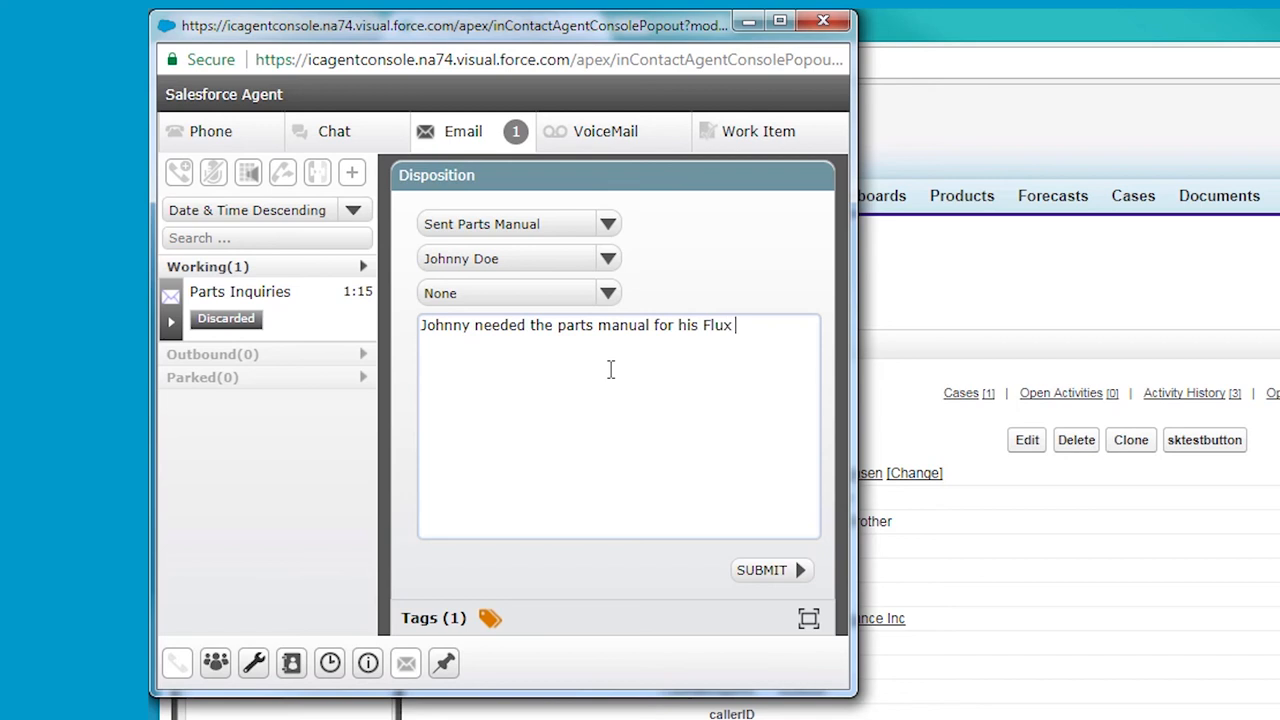